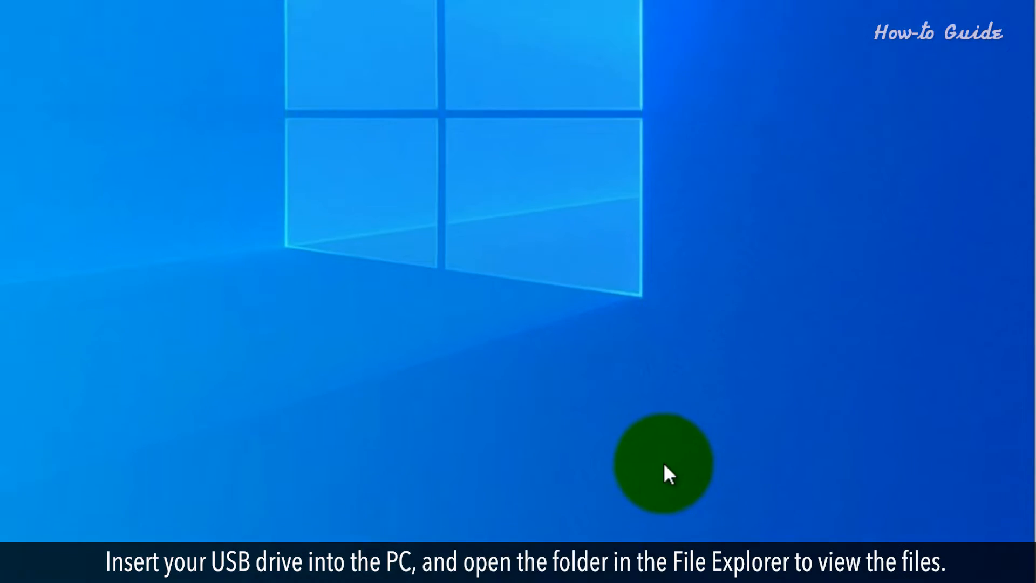
{"action": "mouse_move", "coordinate": [928, 85]}
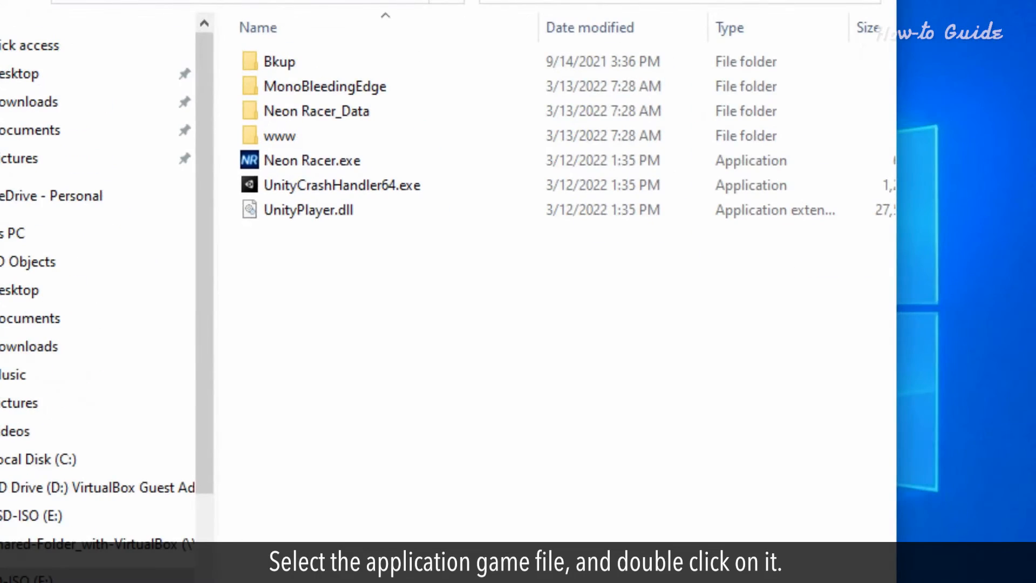
Step: Launch Neon Racer.exe from the USB drive's game folder
{"action": "left_click", "coordinate": [312, 160]}
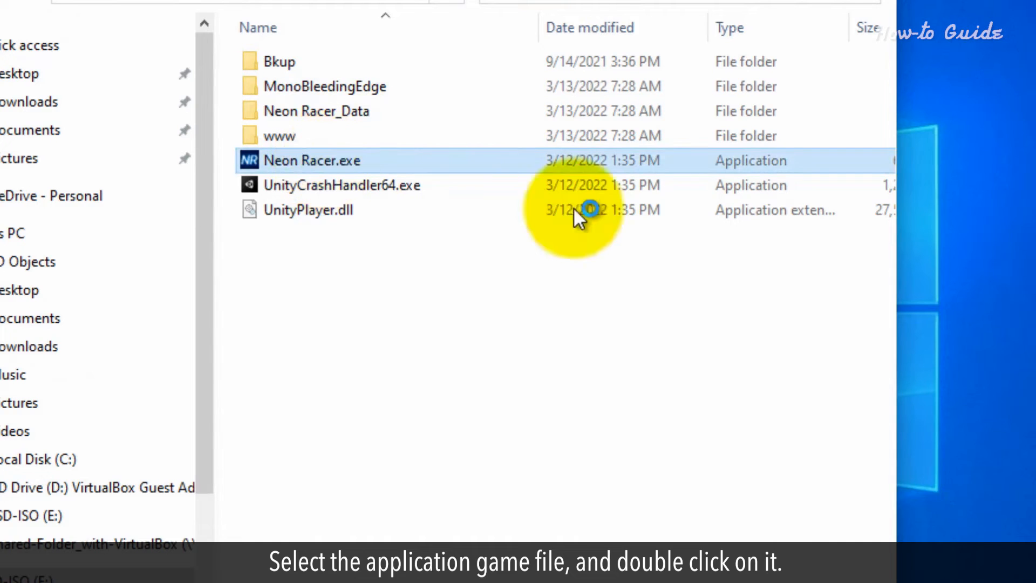
{"action": "double_click", "coordinate": [313, 161]}
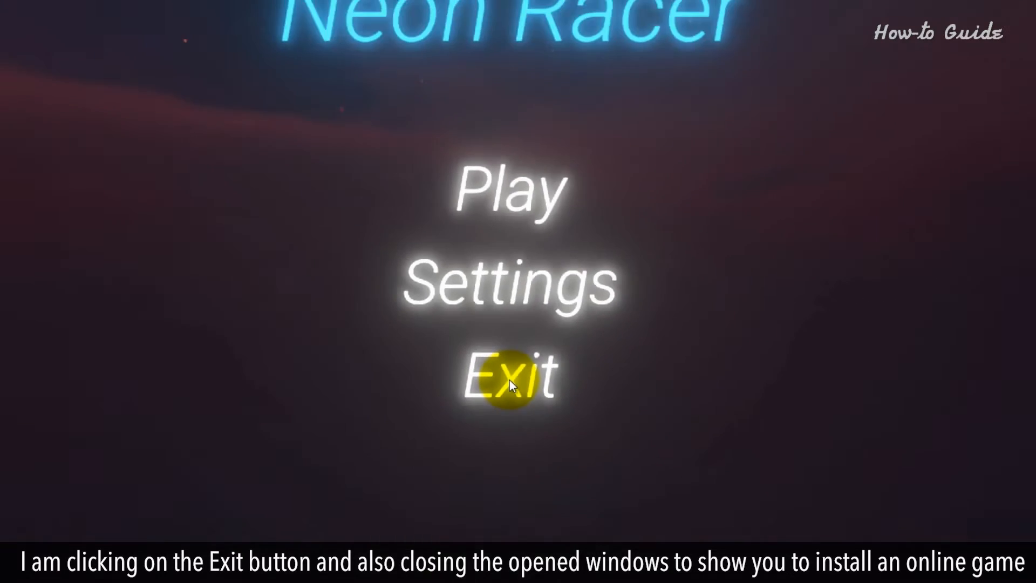
Step: Exit Neon Racer from its main menu
{"action": "left_click", "coordinate": [508, 377]}
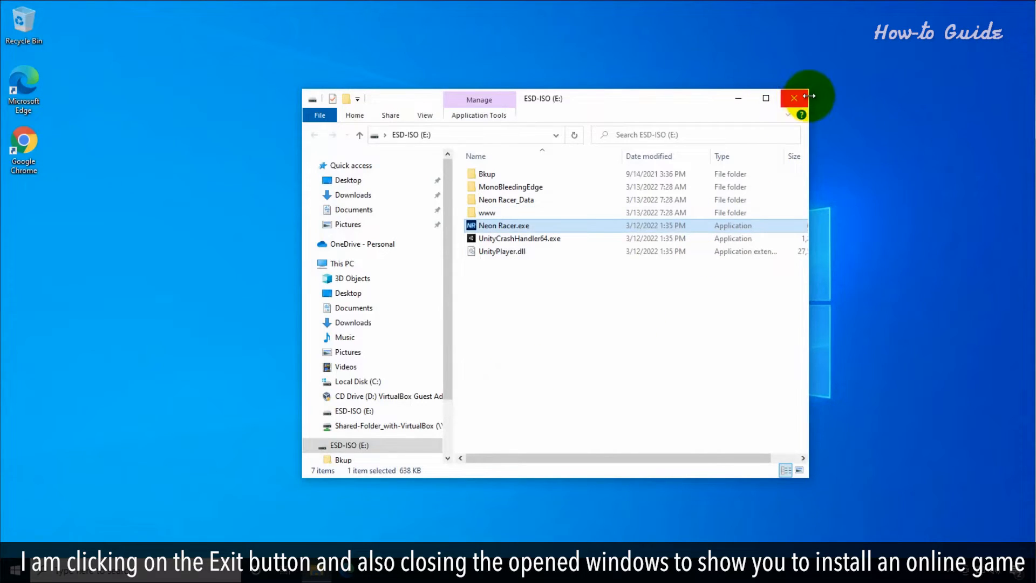
Step: Close File Explorer and load steampowered.com in Chrome
{"action": "left_click", "coordinate": [794, 98]}
{"action": "type", "text": "s"}
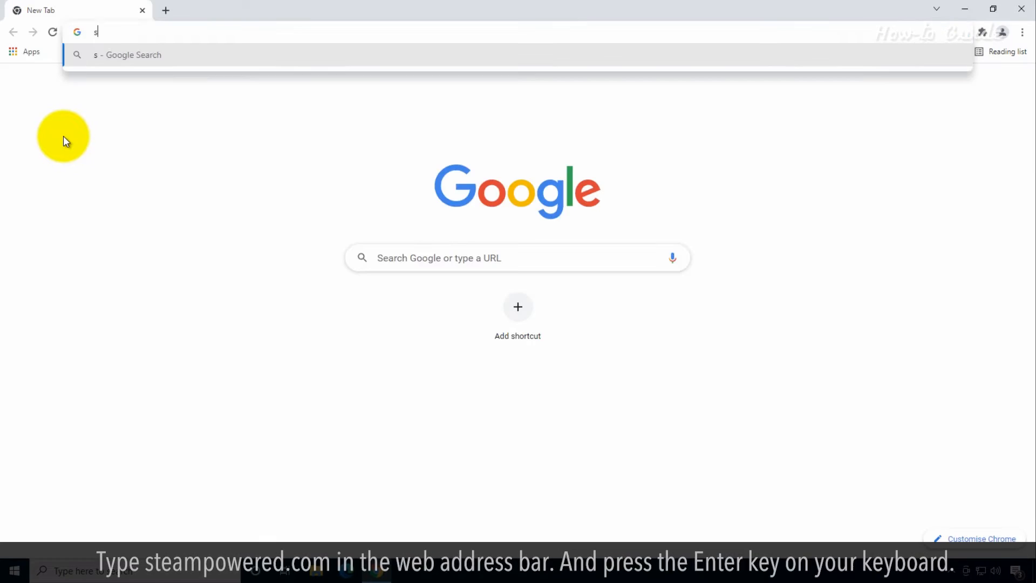
{"action": "type", "text": "teampowered"}
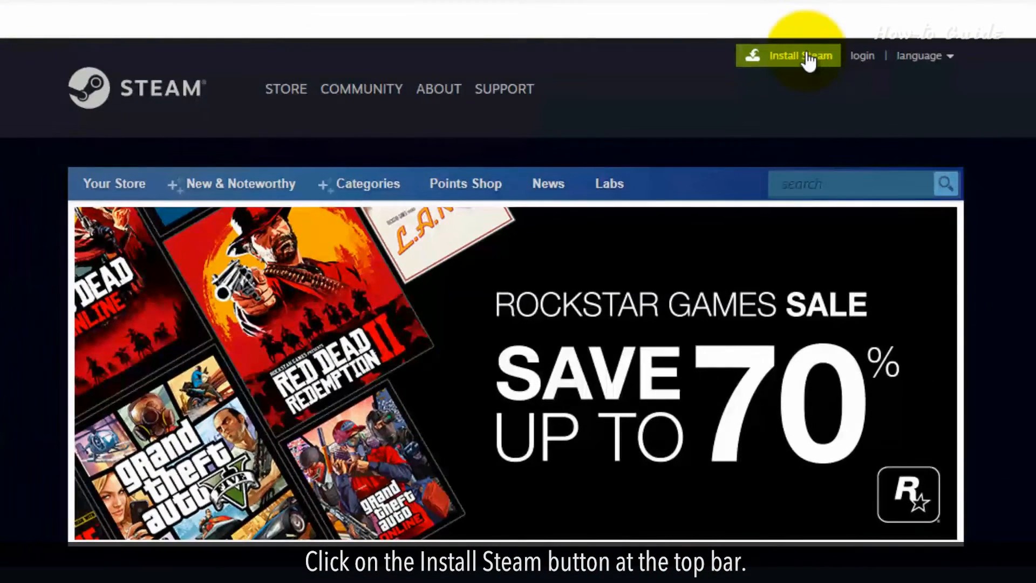
Step: Download SteamSetup.exe from the Install Steam page and save it to the Desktop
{"action": "left_click", "coordinate": [788, 56]}
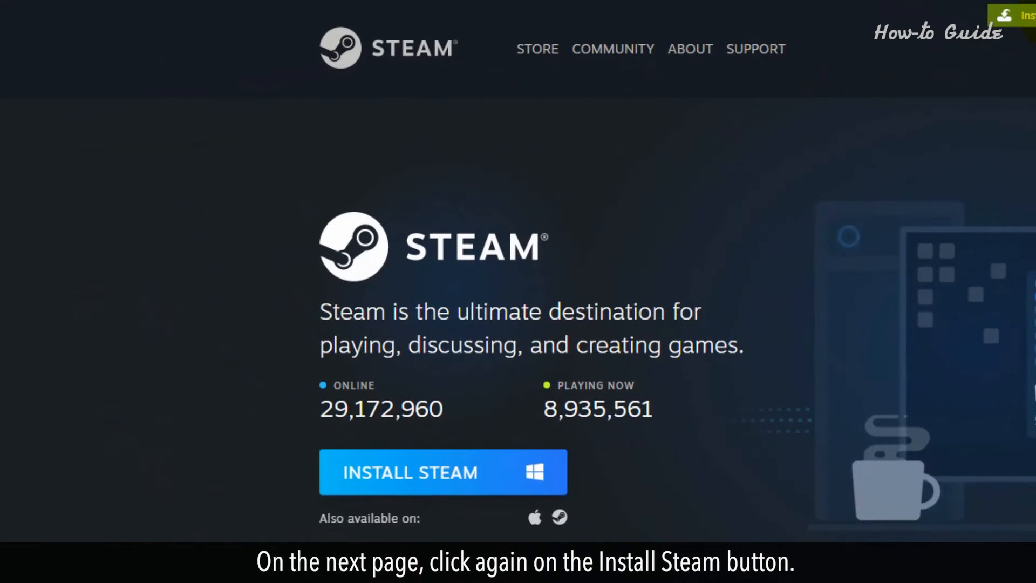
{"action": "left_click", "coordinate": [432, 472]}
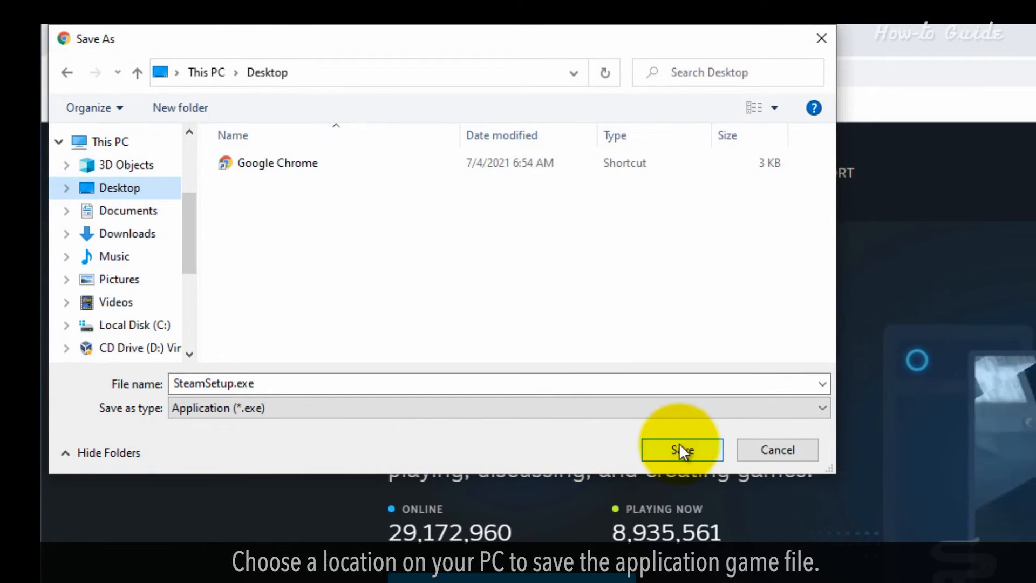
{"action": "left_click", "coordinate": [681, 450]}
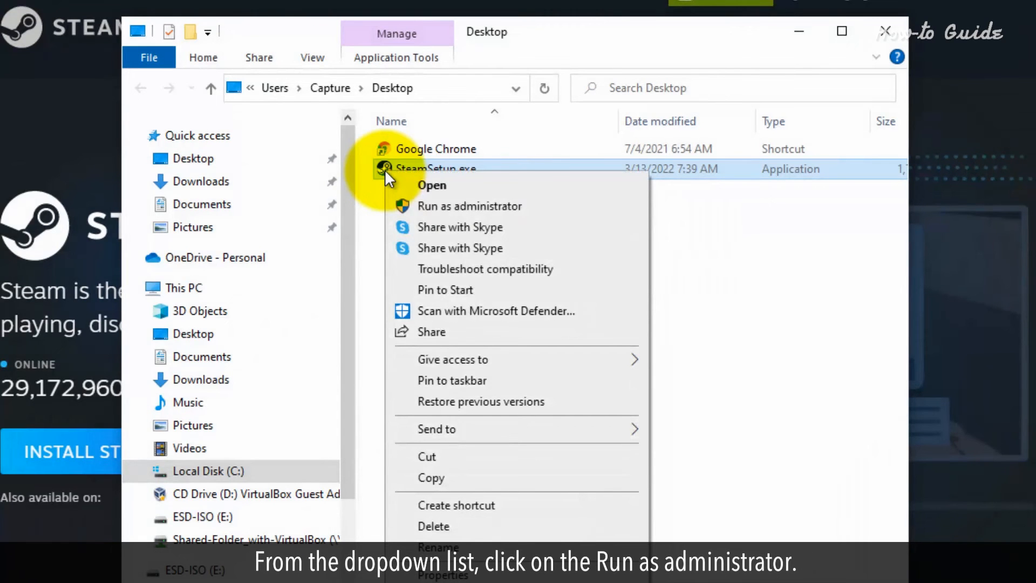
Step: Run SteamSetup.exe as administrator
{"action": "left_click", "coordinate": [470, 205]}
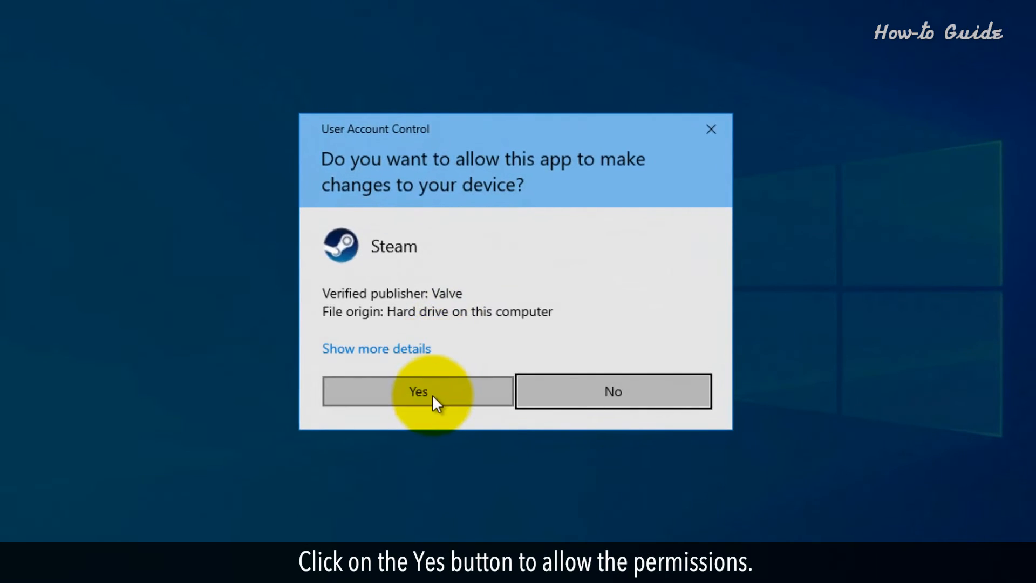
Step: Approve the UAC prompt and install Steam to Program Files, finishing with Run Steam
{"action": "left_click", "coordinate": [418, 391]}
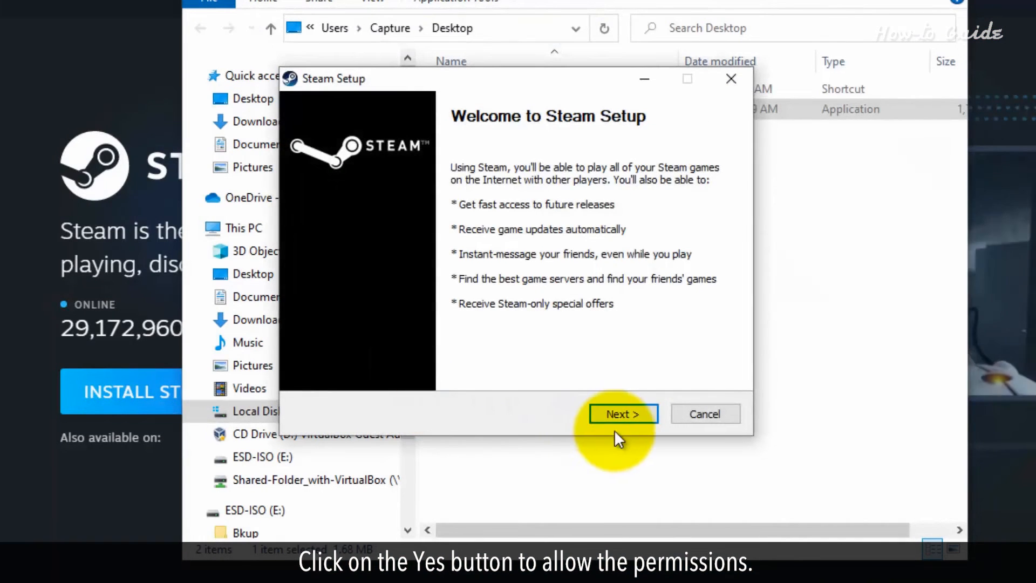
{"action": "left_click", "coordinate": [621, 414]}
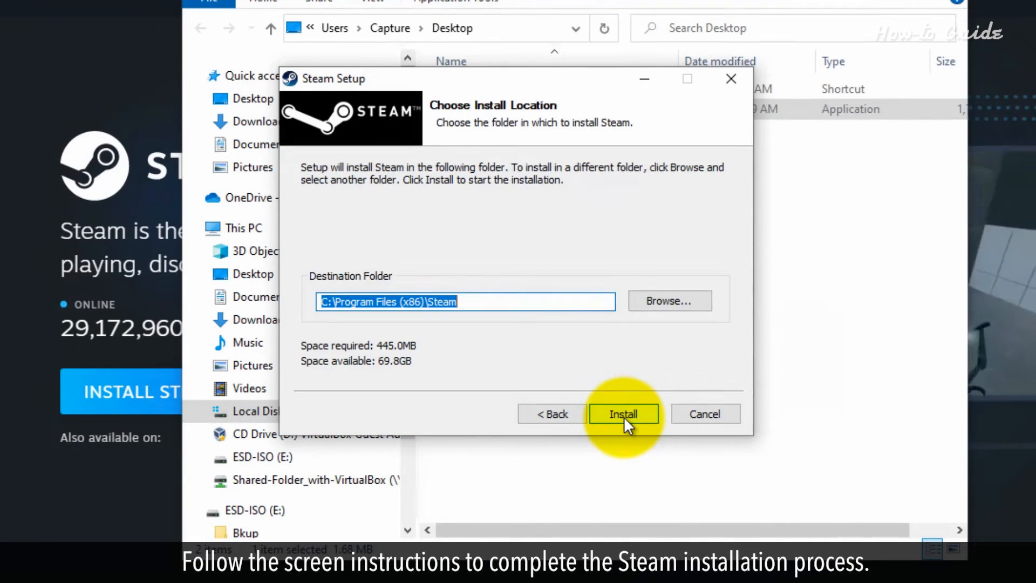
{"action": "left_click", "coordinate": [622, 414]}
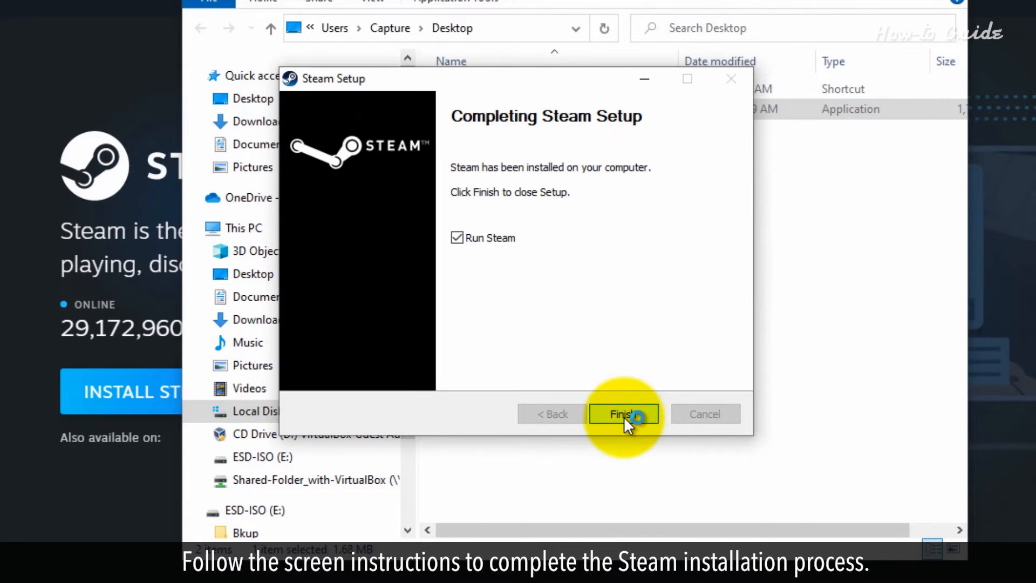
{"action": "left_click", "coordinate": [623, 414]}
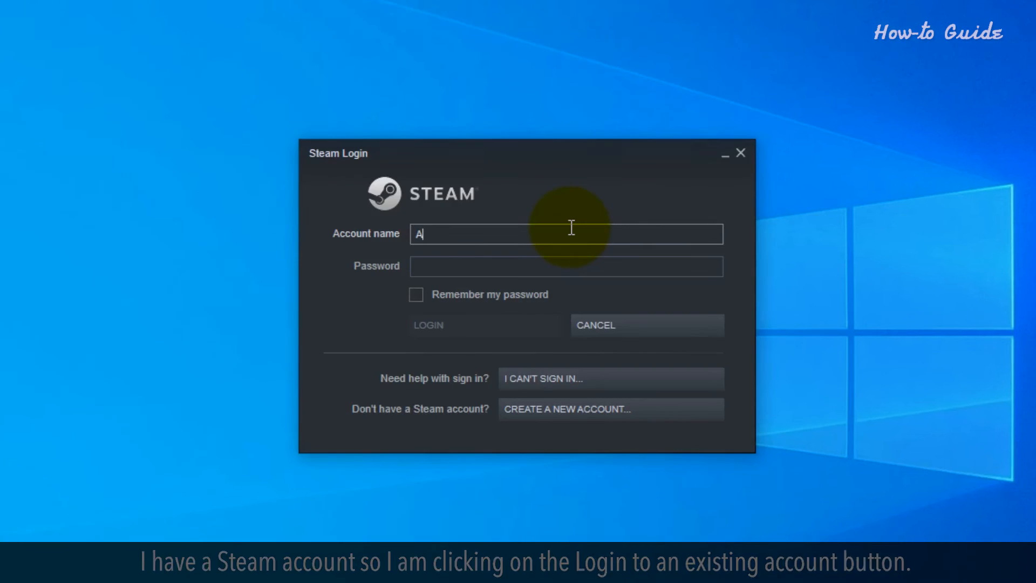
{"action": "type", "text": "AdamBald"}
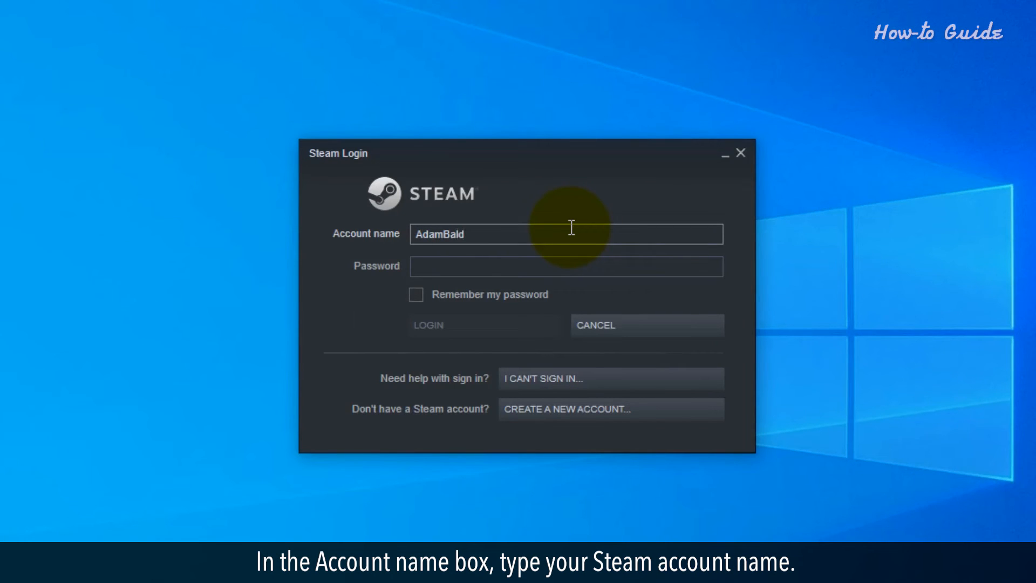
{"action": "type", "text": "724"}
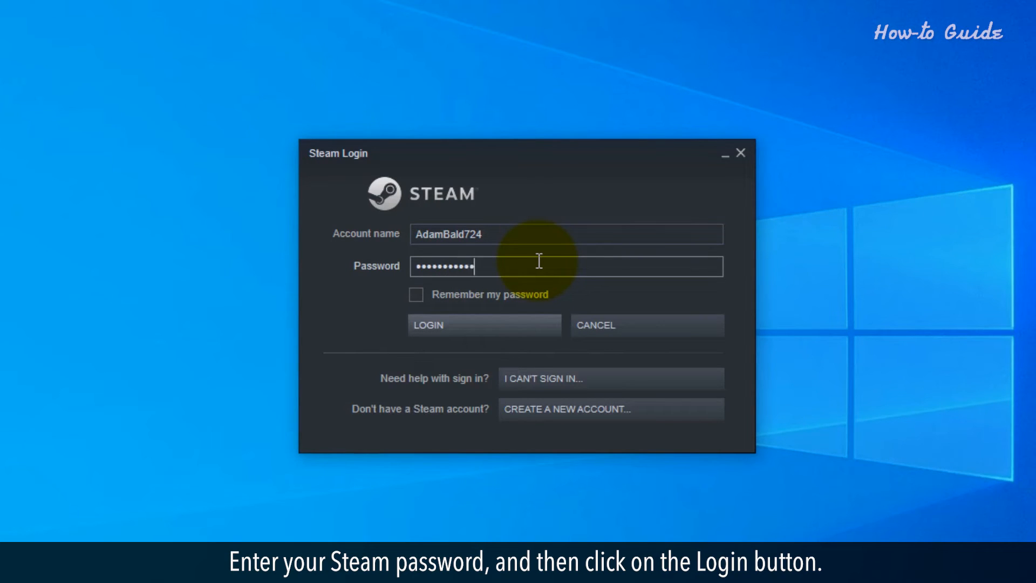
{"action": "left_click", "coordinate": [483, 324]}
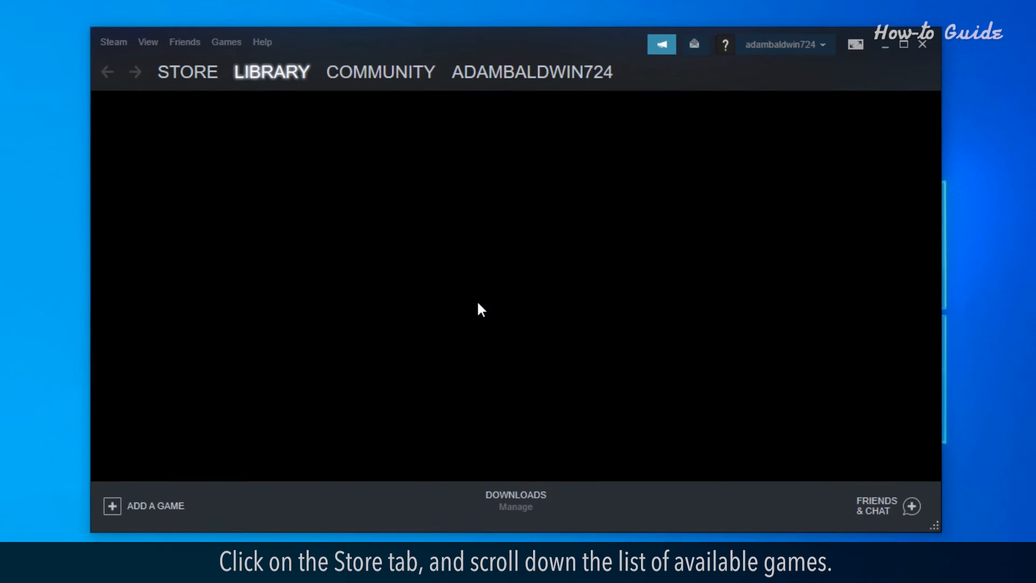
Step: Browse the Steam store's Special Offers to find Journey
{"action": "left_click", "coordinate": [187, 71]}
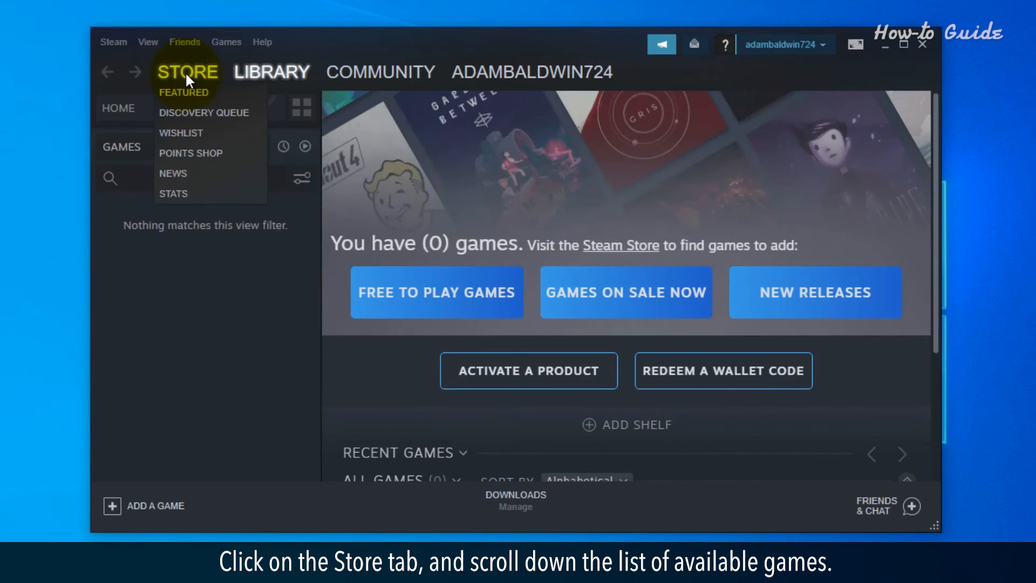
{"action": "left_click", "coordinate": [187, 72]}
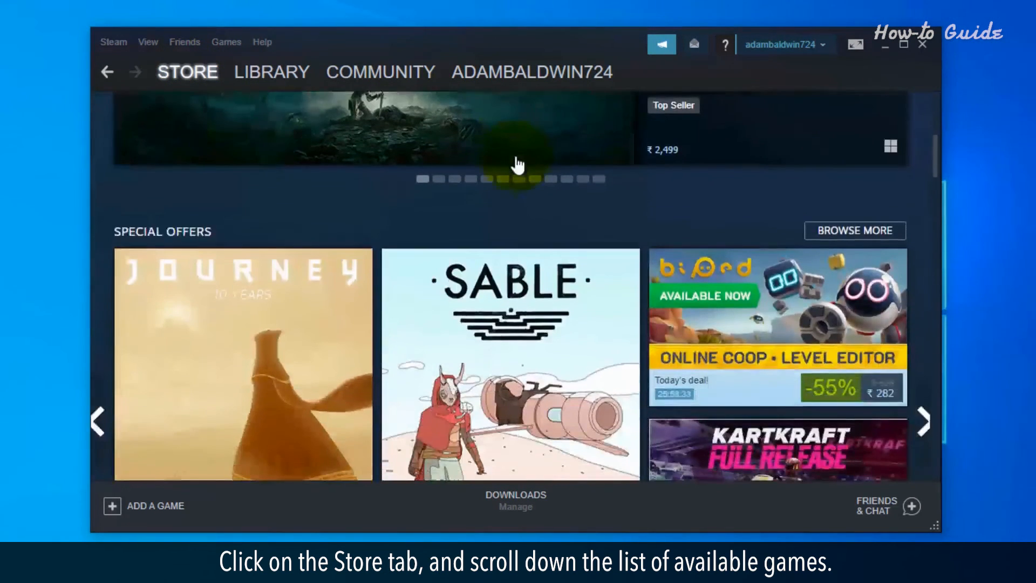
{"action": "scroll", "scroll_direction": "down", "scroll_amount": 3}
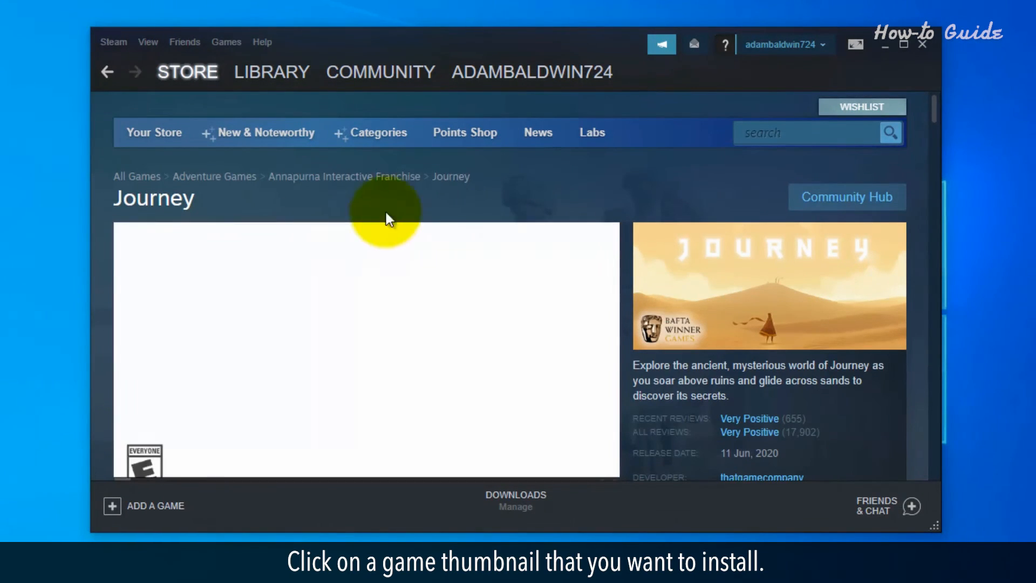
{"action": "scroll", "scroll_direction": "down", "scroll_amount": 3}
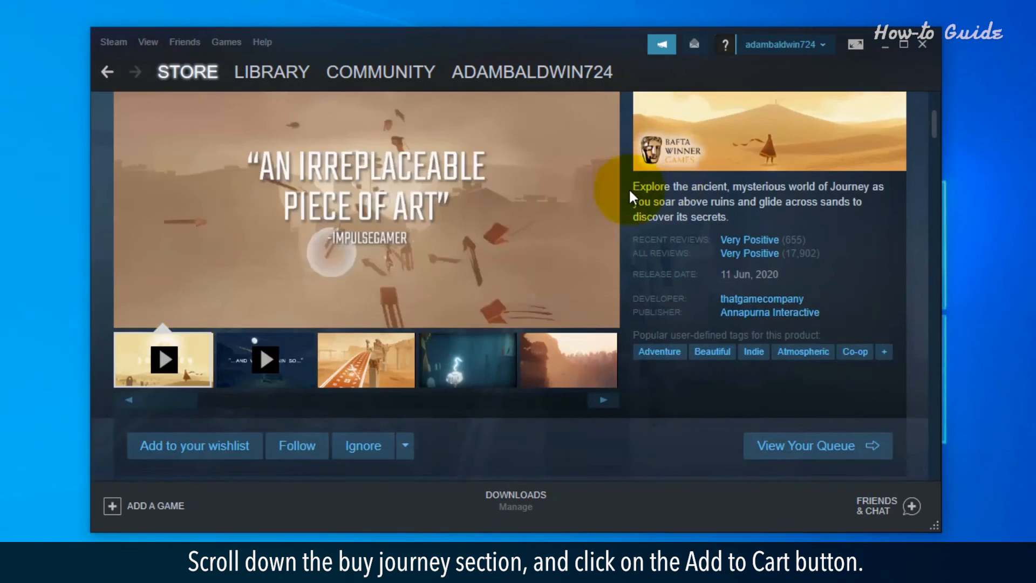
{"action": "scroll", "scroll_direction": "down", "scroll_amount": 3}
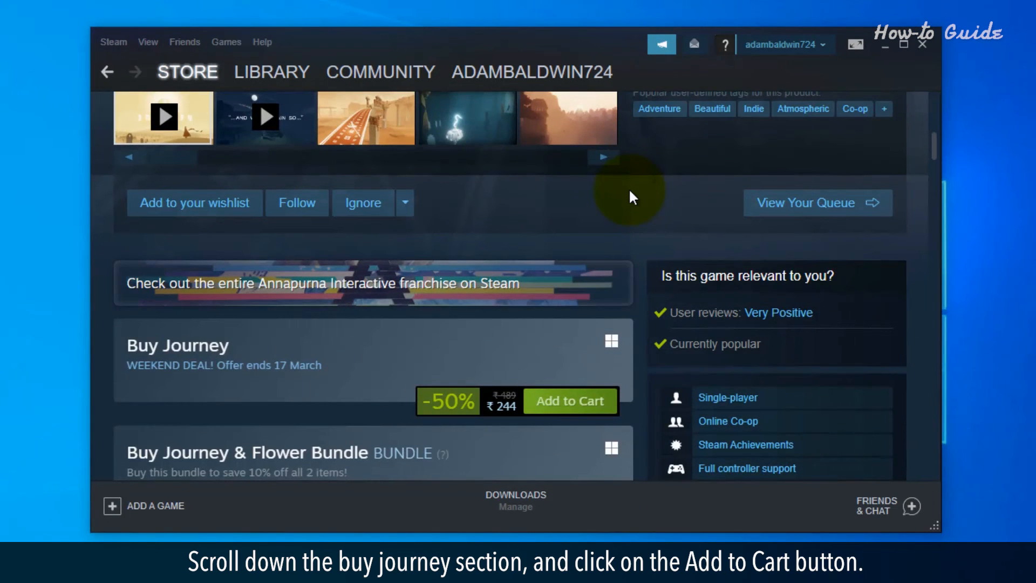
Step: Add Journey to the cart and check out purchasing it for myself
{"action": "left_click", "coordinate": [570, 400]}
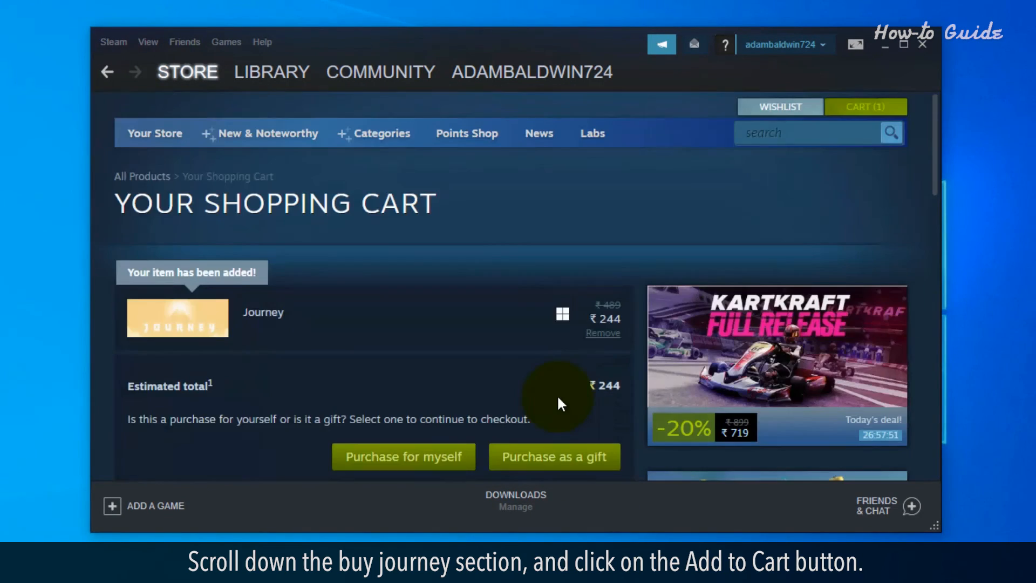
{"action": "scroll", "scroll_direction": "down", "scroll_amount": 3}
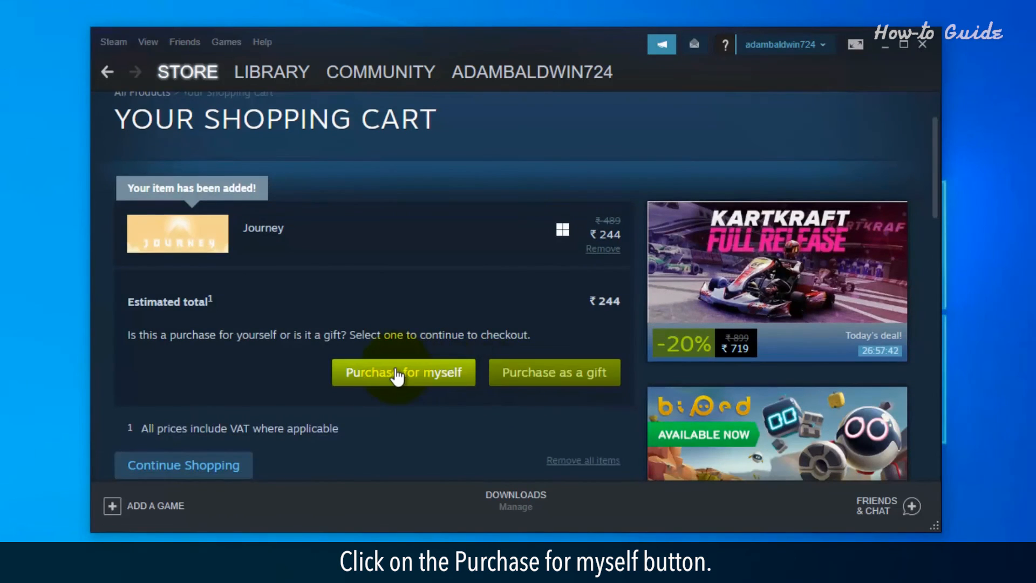
{"action": "left_click", "coordinate": [403, 372]}
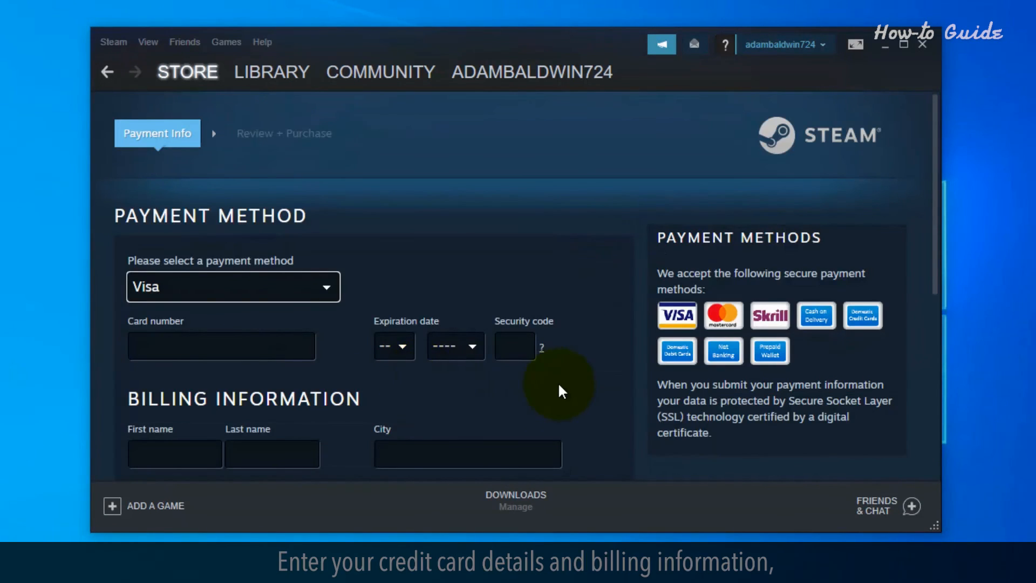
{"action": "scroll", "scroll_direction": "down", "scroll_amount": 3}
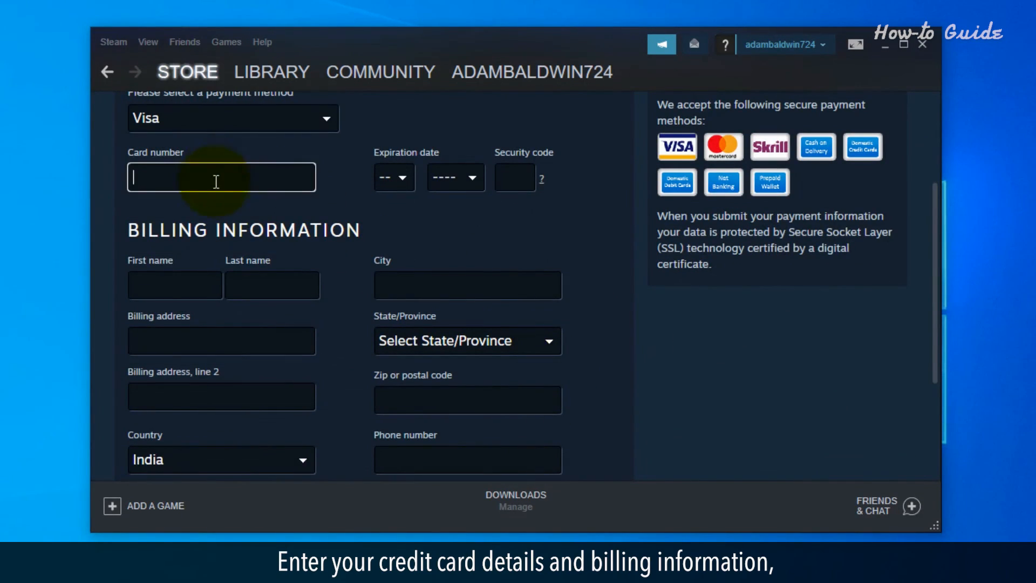